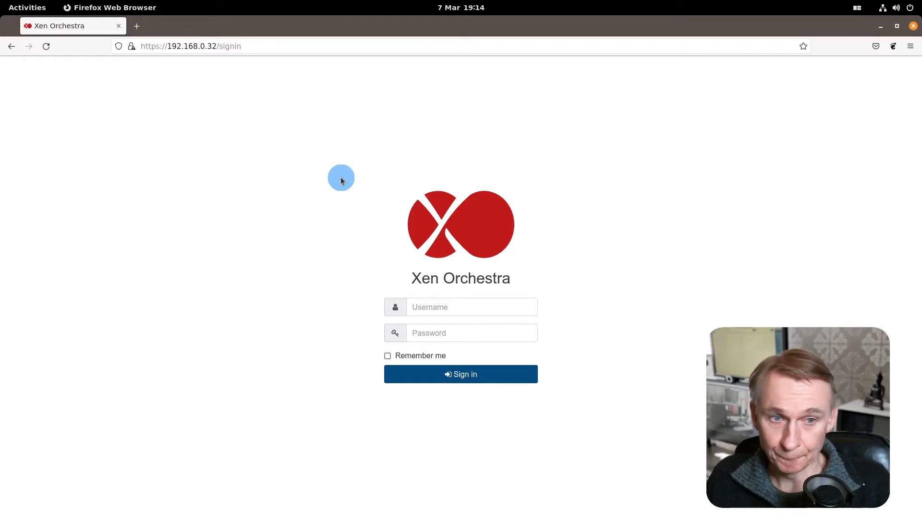
pyautogui.moveTo(288, 134)
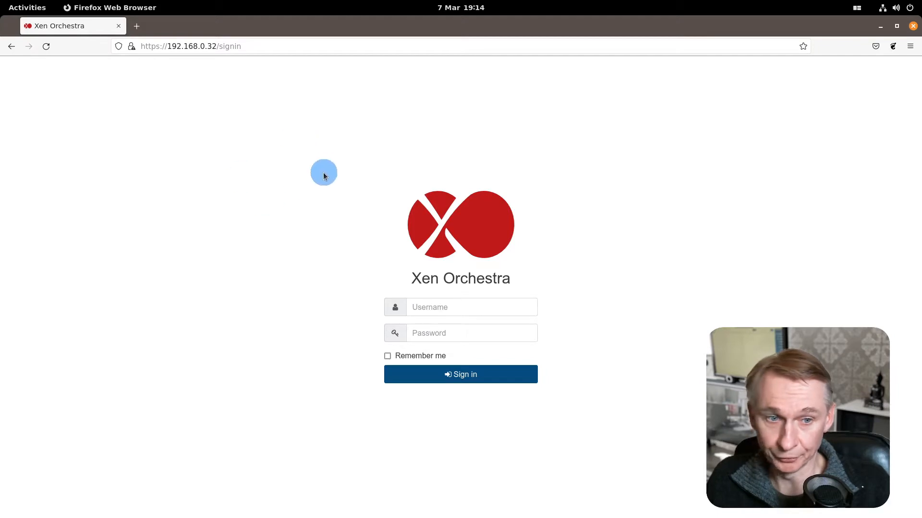
# - Sign in to Xen Orchestra using the saved username and its password
pyautogui.click(470, 307)
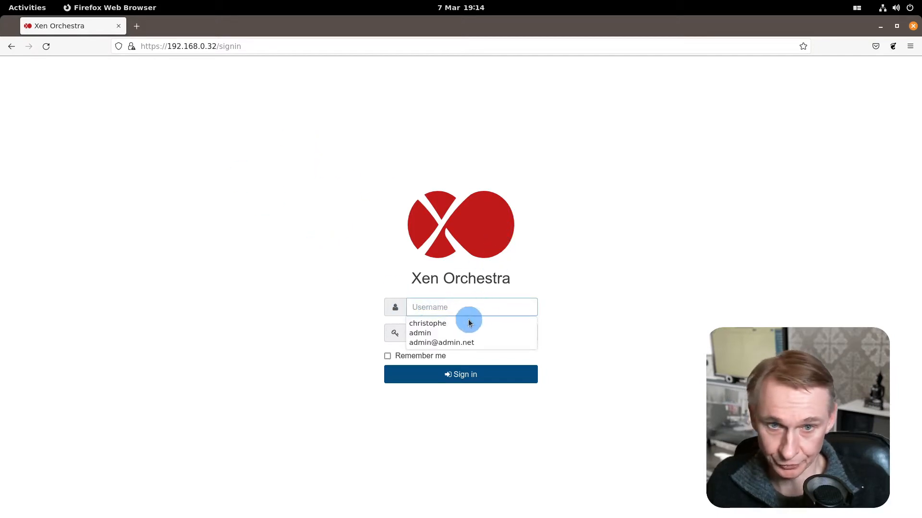
pyautogui.click(427, 323)
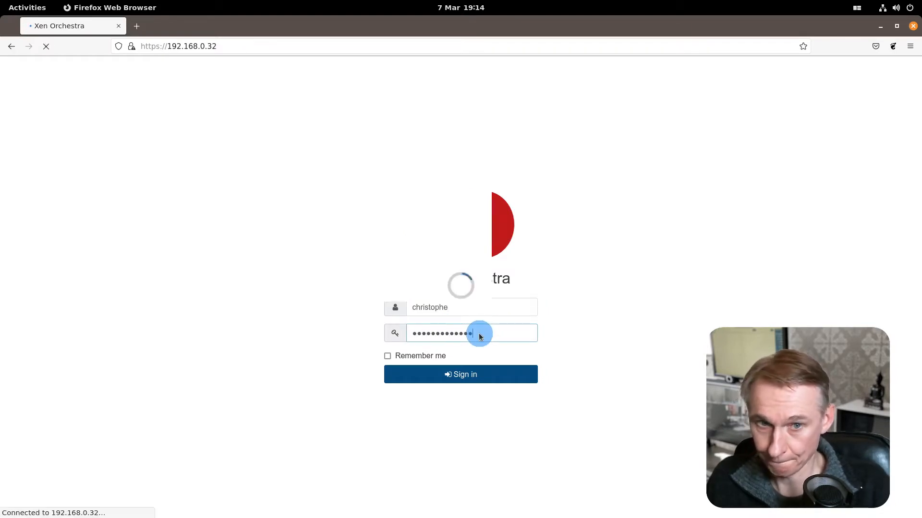
# - Dismiss the 'Xen Orchestra from the sources' notice and the unsupported-version warning banner
pyautogui.click(461, 374)
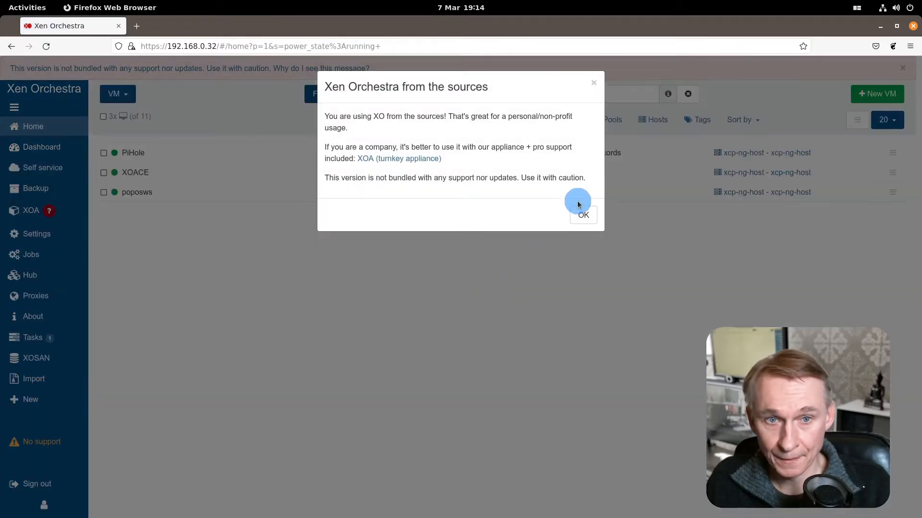
pyautogui.click(583, 214)
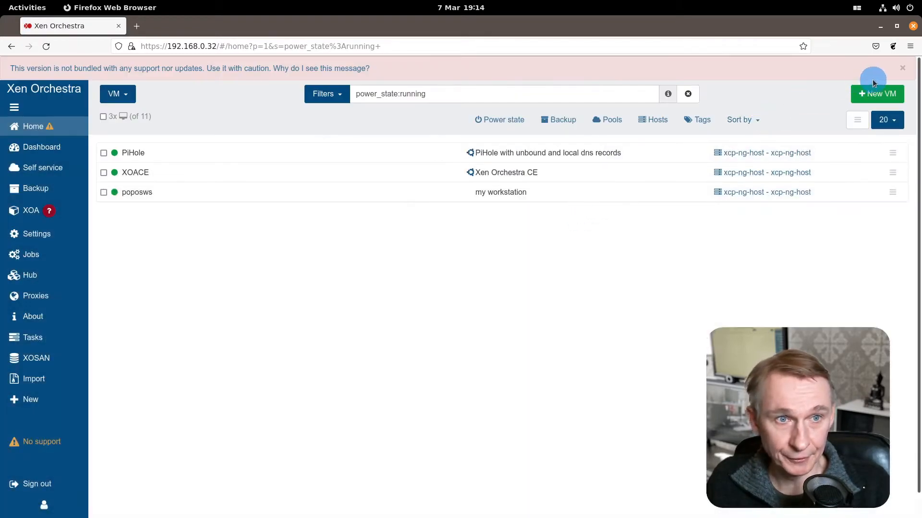
pyautogui.click(903, 67)
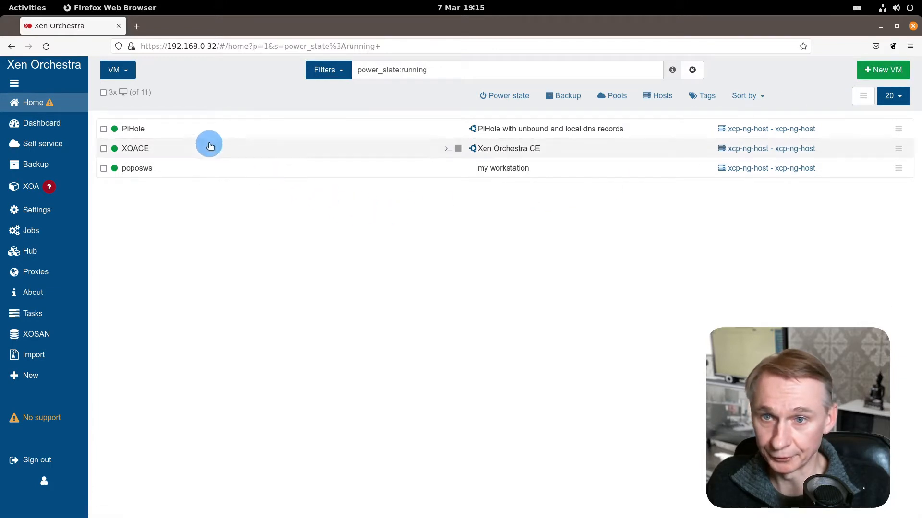
pyautogui.moveTo(123, 136)
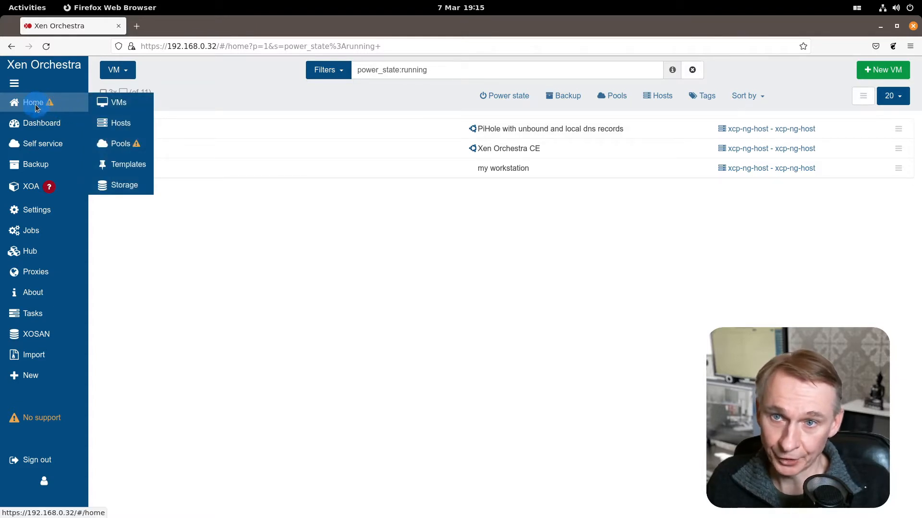
pyautogui.moveTo(50, 103)
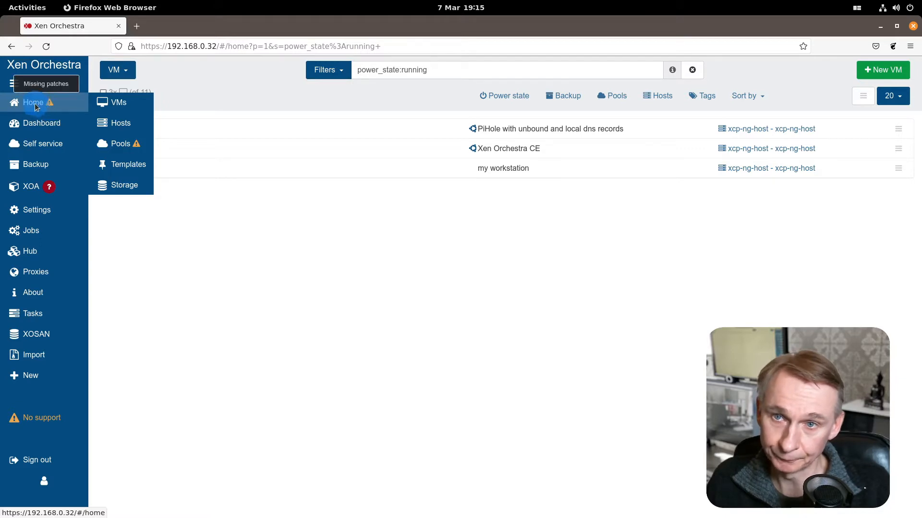
pyautogui.moveTo(120, 135)
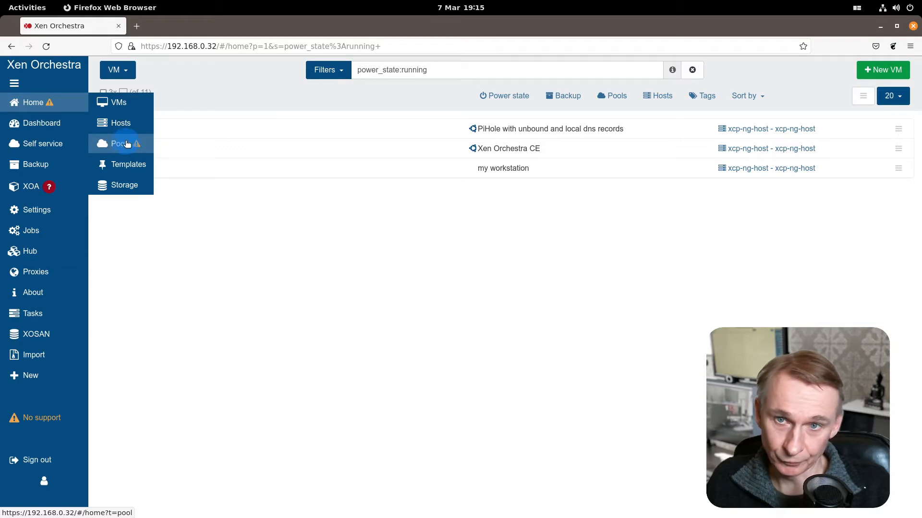
# - Open the xcp-ng-host pool's general page from Home > Pools
pyautogui.click(121, 143)
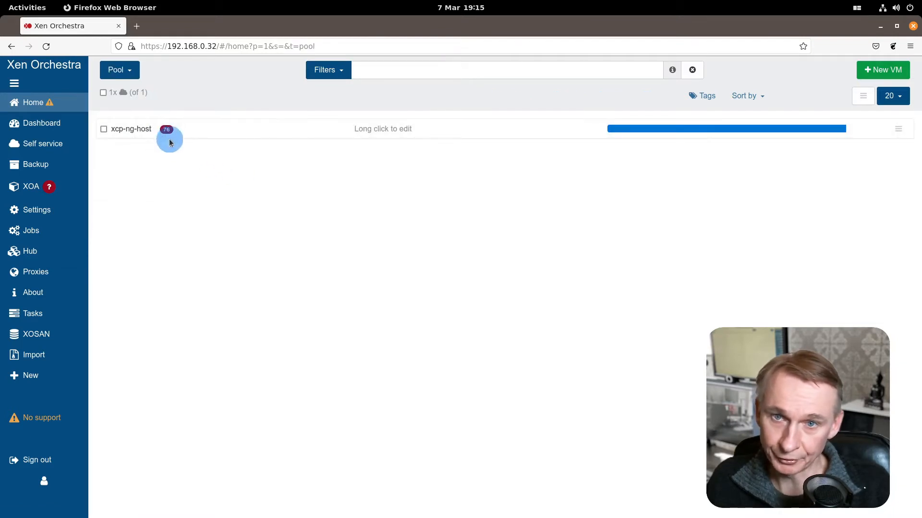
pyautogui.moveTo(166, 129)
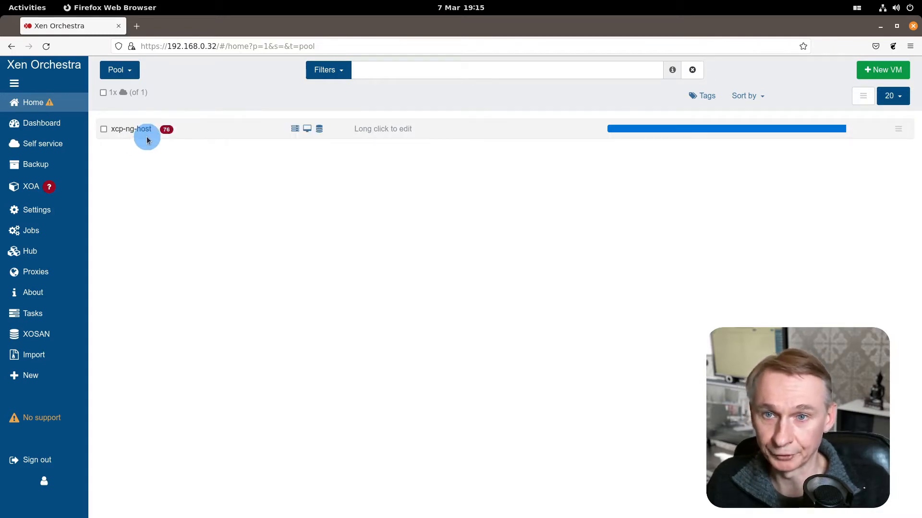
pyautogui.click(131, 129)
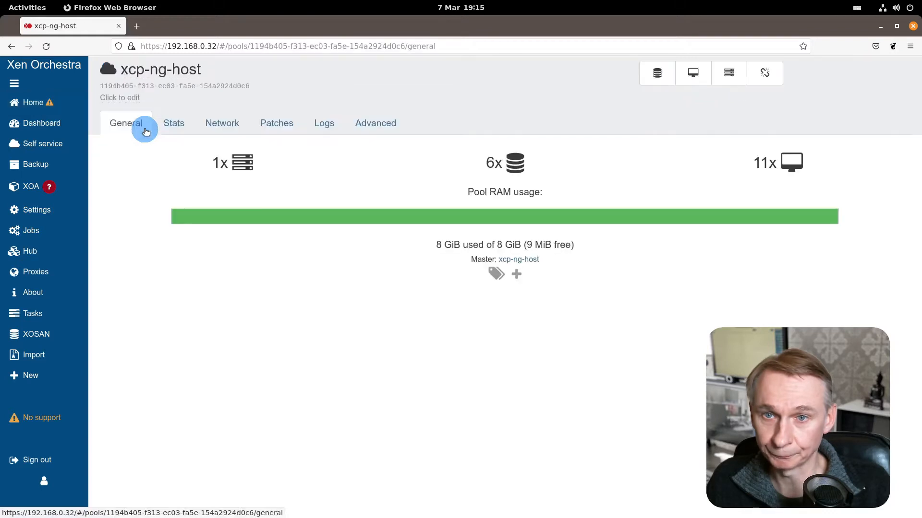
pyautogui.click(275, 123)
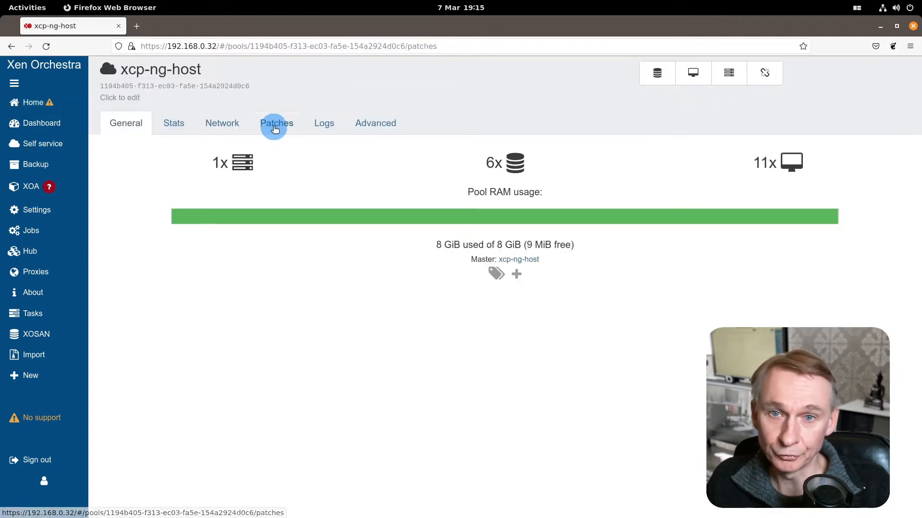
# - Install all 76 missing pool patches from the xcp-ng-host Patches tab
pyautogui.click(276, 123)
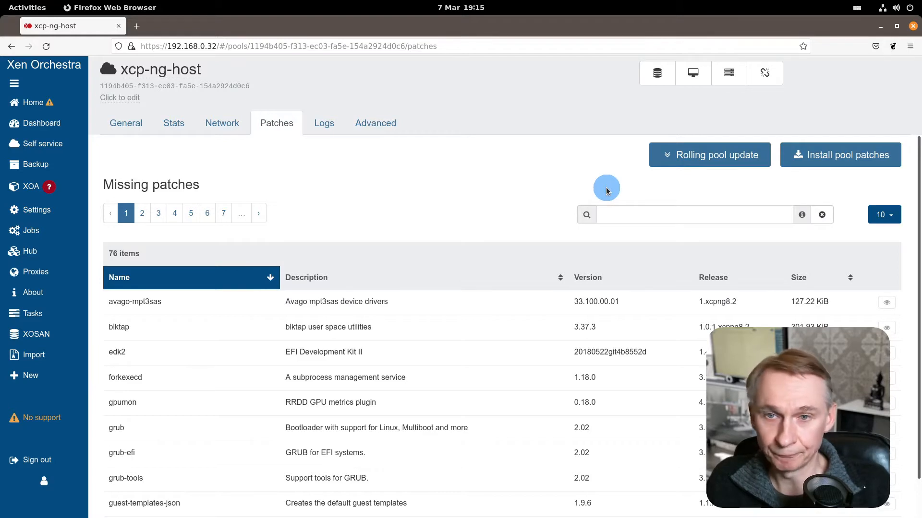
pyautogui.moveTo(728, 184)
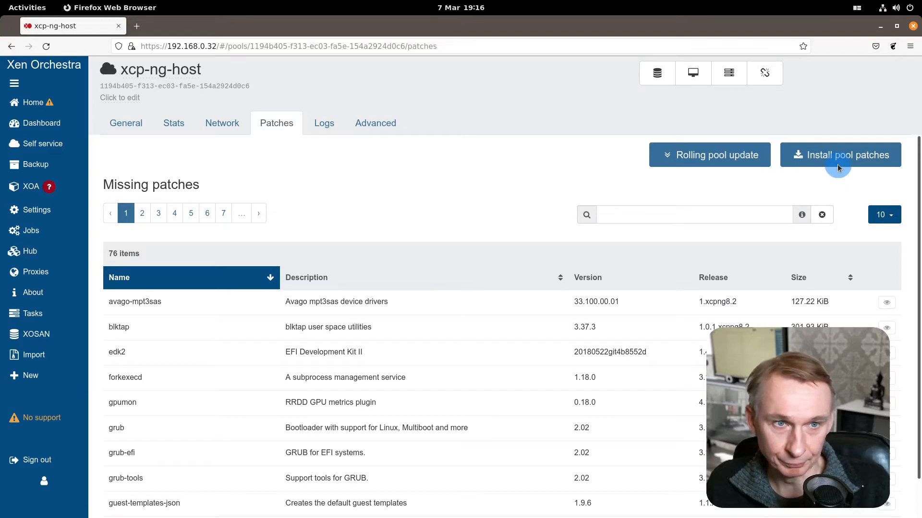
pyautogui.click(840, 154)
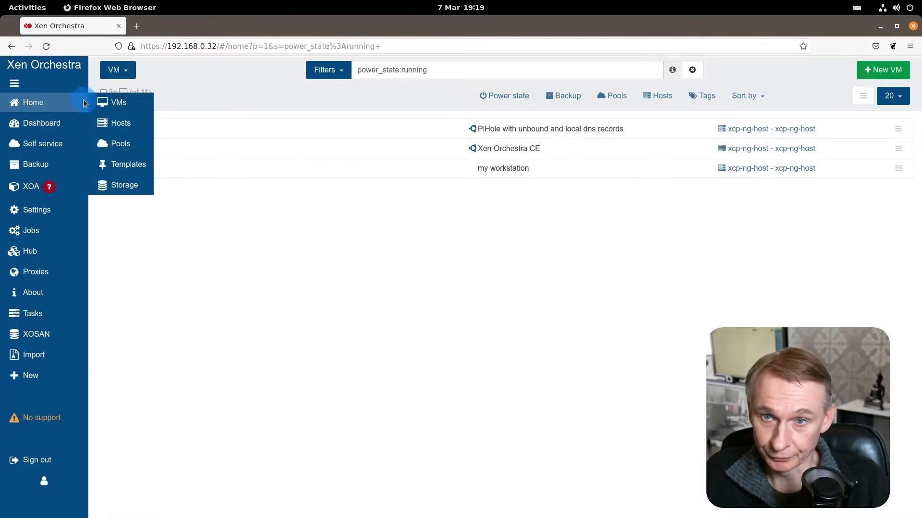
# - Open the xcp-ng-host host's general page from Home > Hosts
pyautogui.click(120, 123)
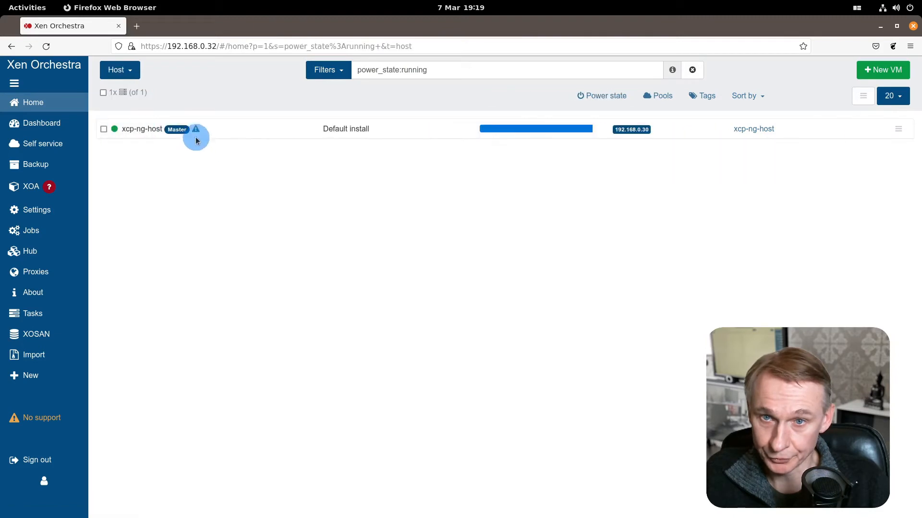
pyautogui.moveTo(196, 128)
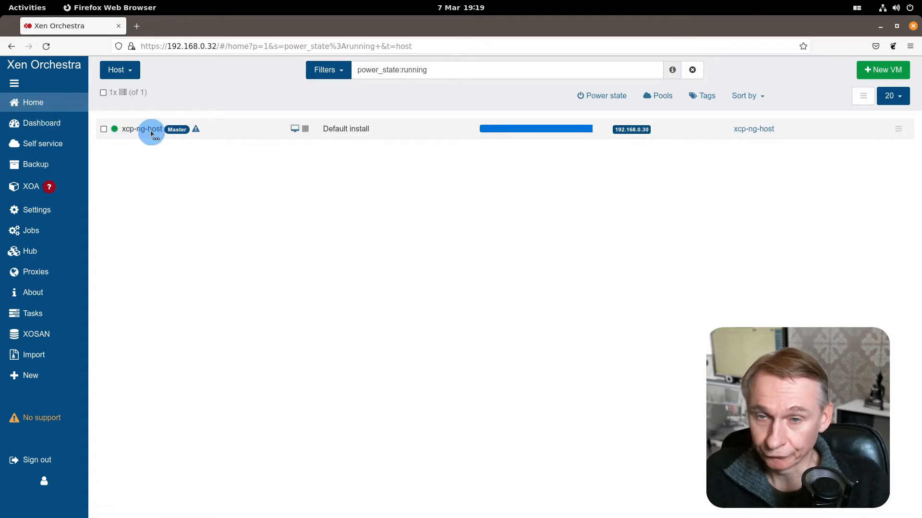
pyautogui.click(141, 128)
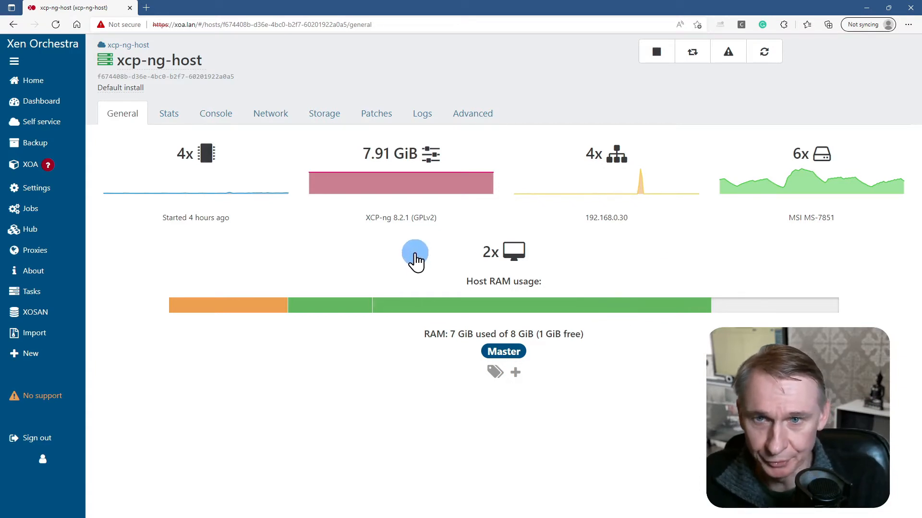
pyautogui.moveTo(228, 238)
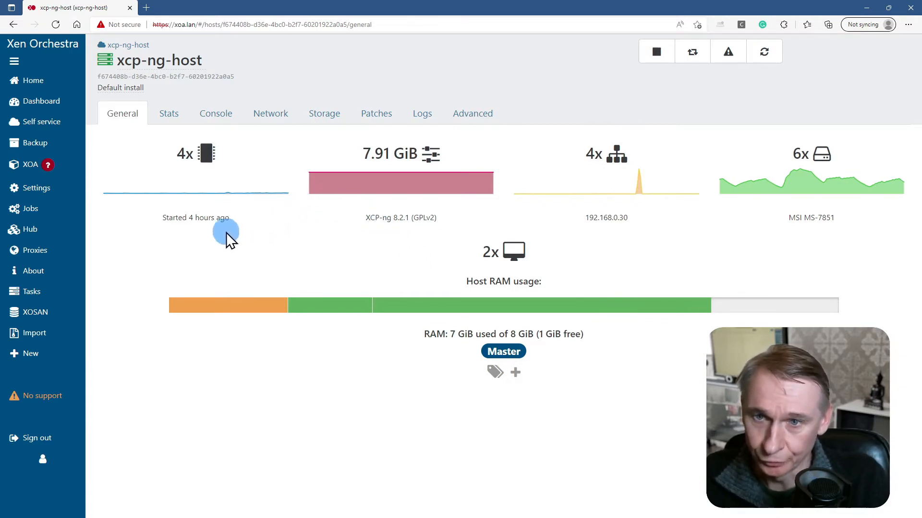
pyautogui.click(36, 188)
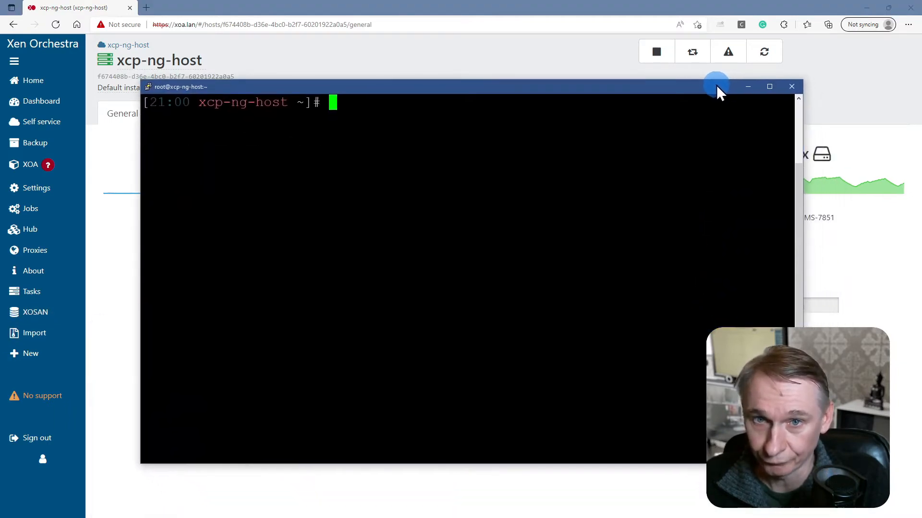
pyautogui.moveTo(667, 173)
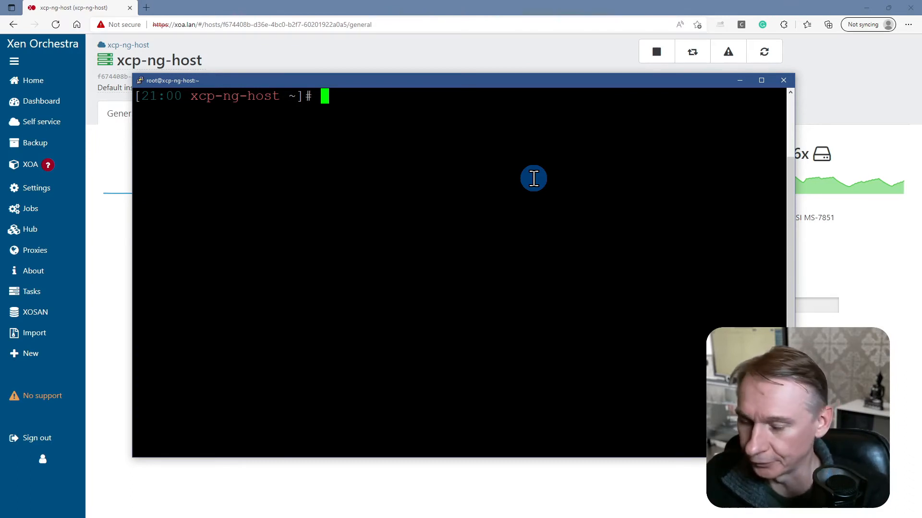
# - Run echo "/sbin/shutdown -r now" | at 23:00 to queue a host reboot
pyautogui.write('ex')
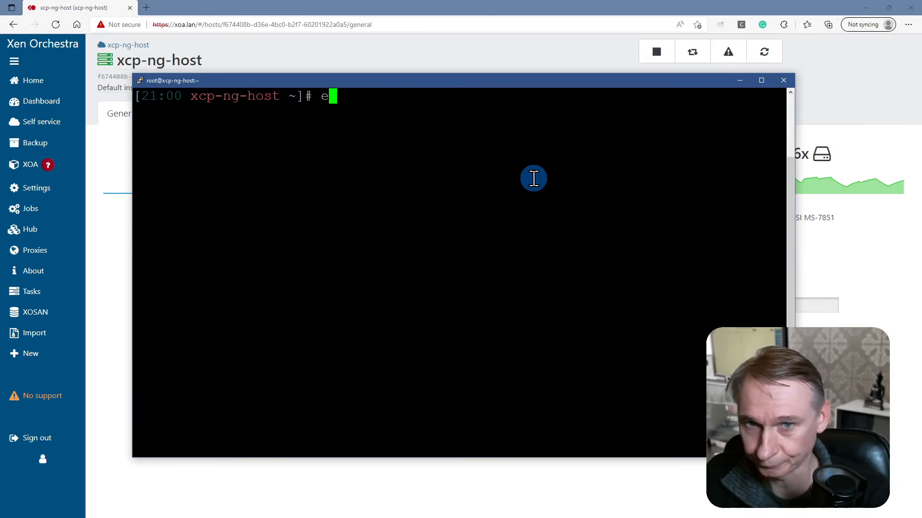
pyautogui.write('cho')
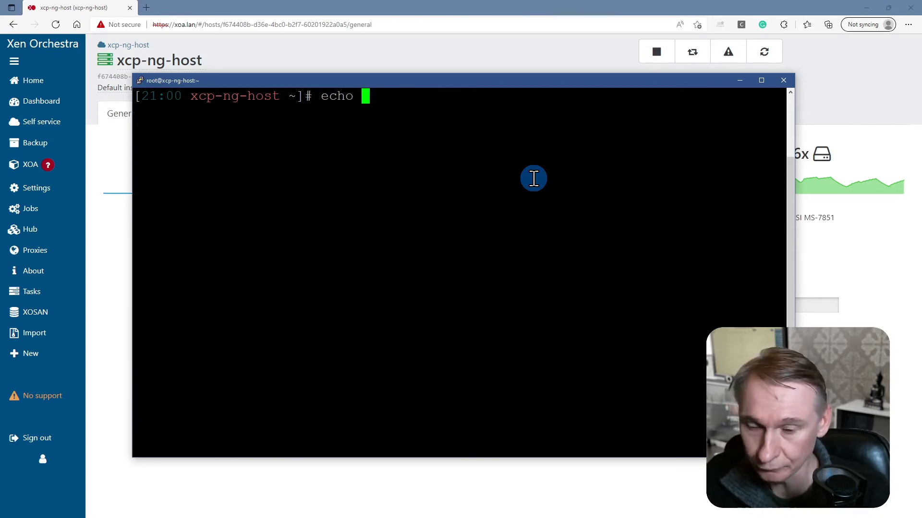
pyautogui.write('"')
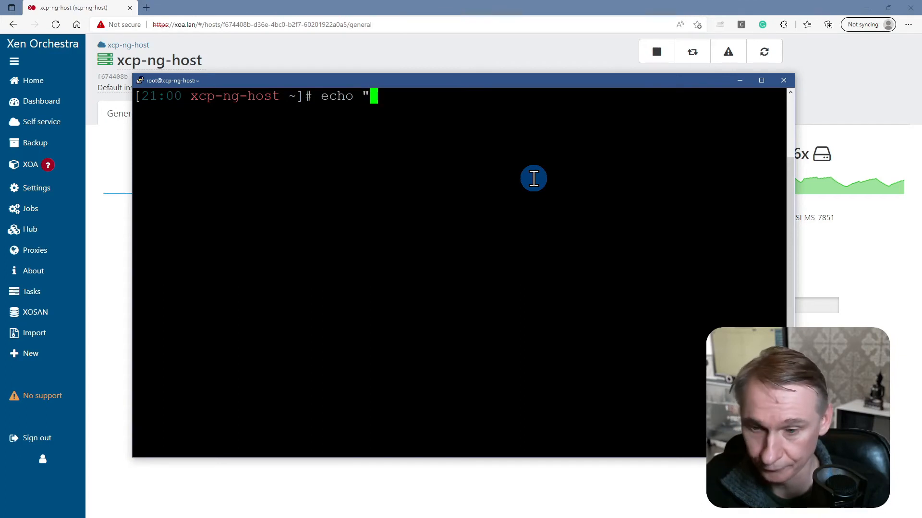
pyautogui.write('/s')
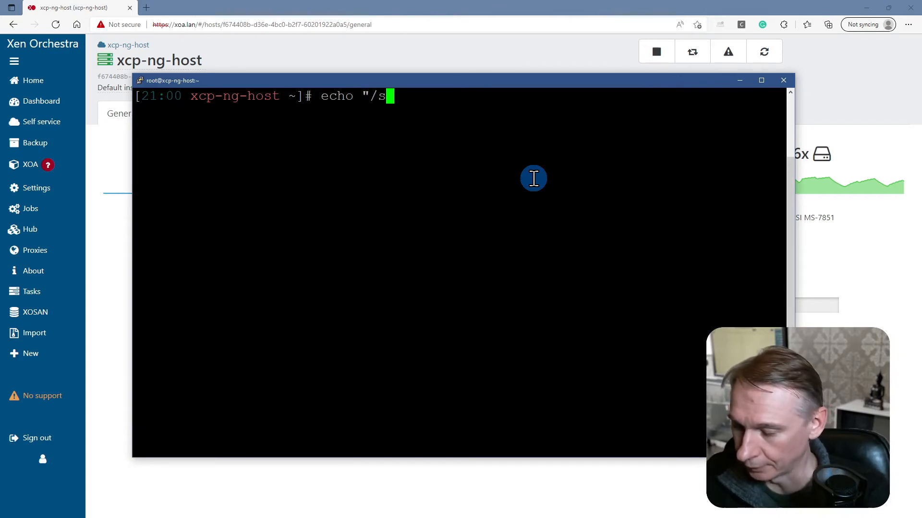
pyautogui.write('bin/')
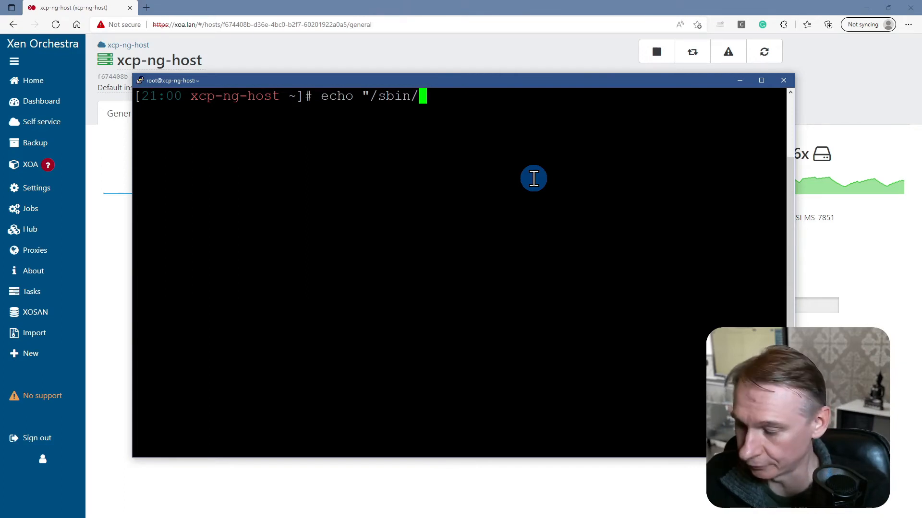
pyautogui.write('shut')
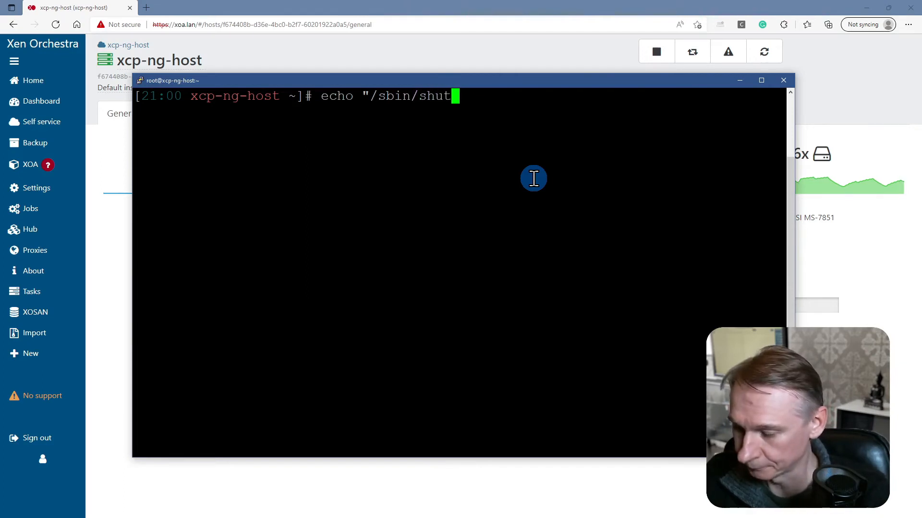
pyautogui.write('down')
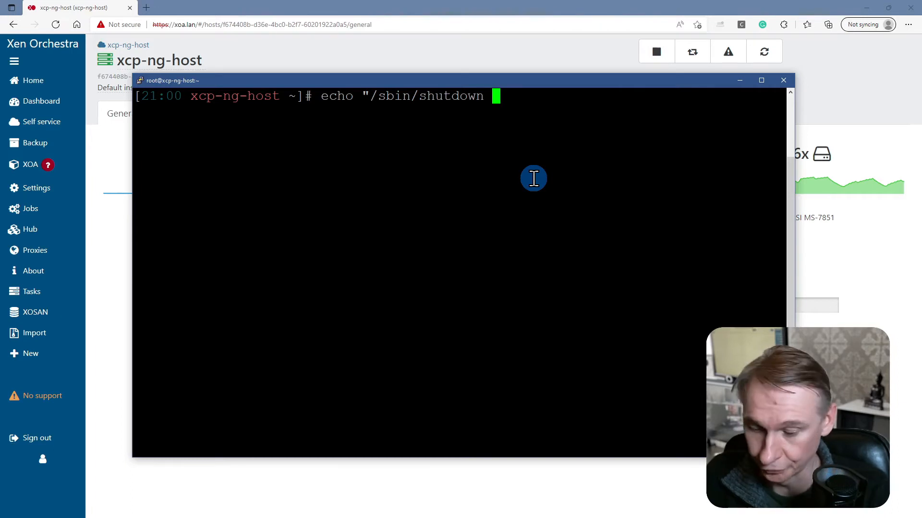
pyautogui.write('-r no')
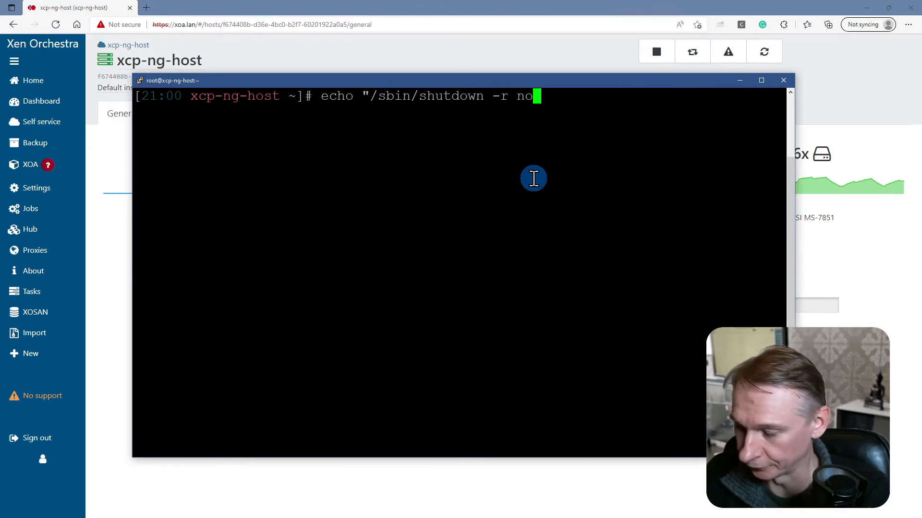
pyautogui.write('w"')
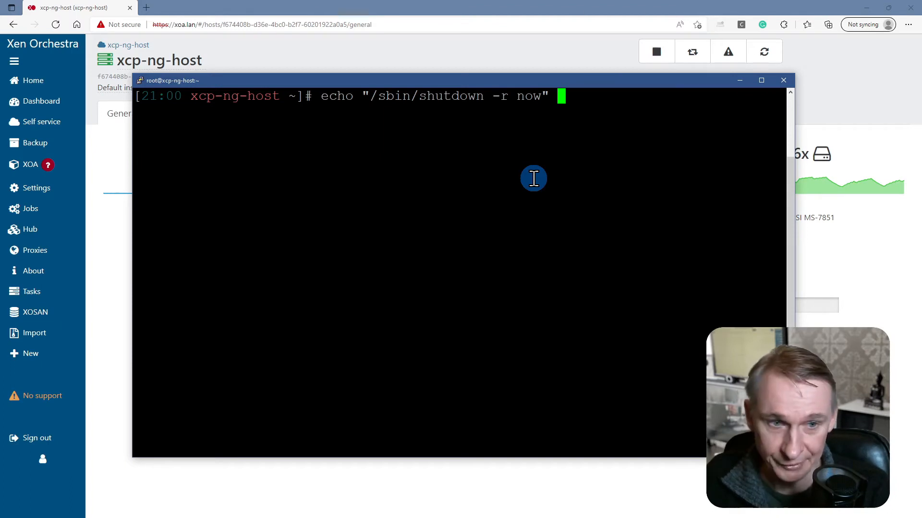
pyautogui.write('|')
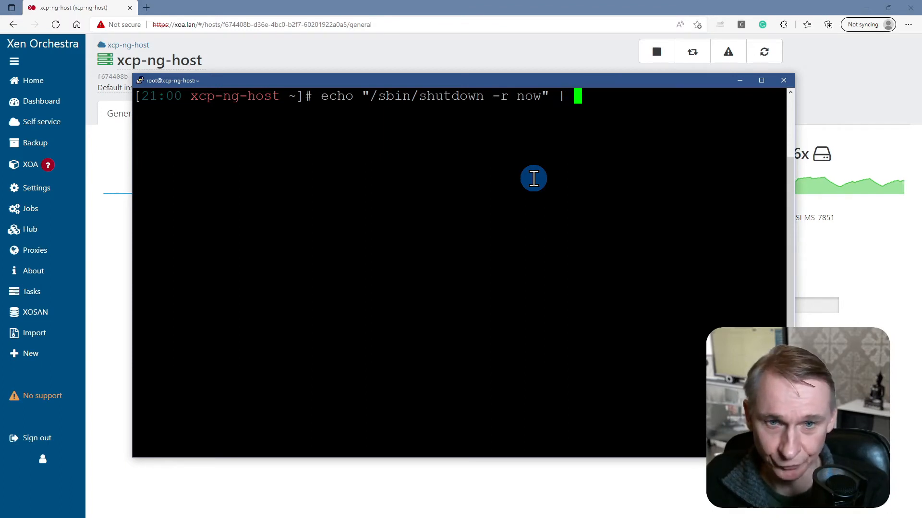
pyautogui.write('at')
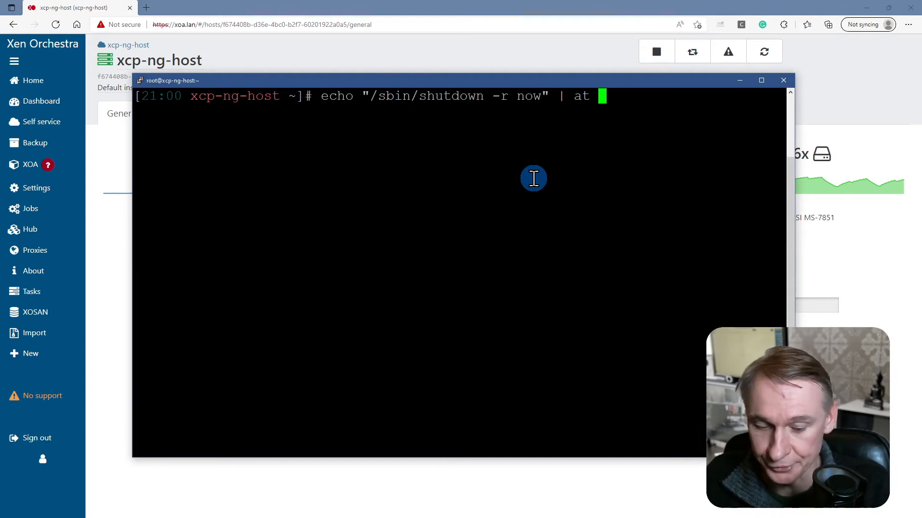
pyautogui.write('23')
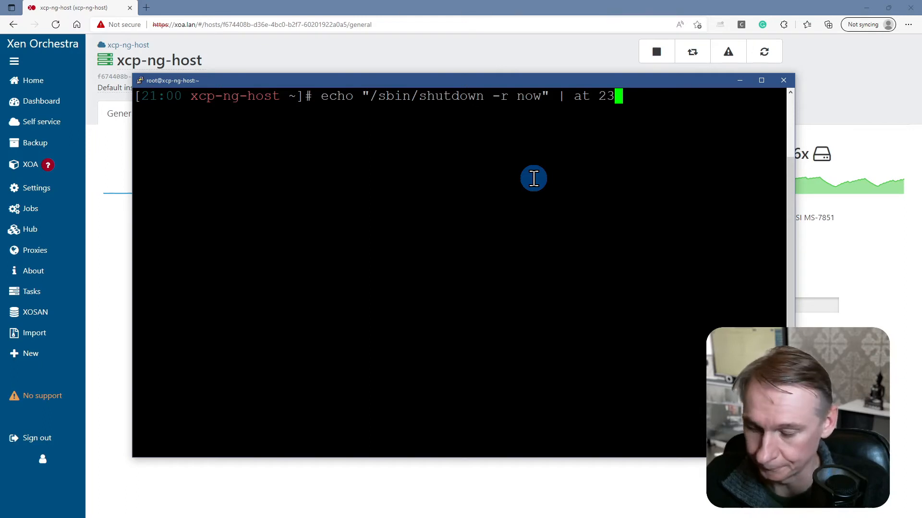
pyautogui.write(':00')
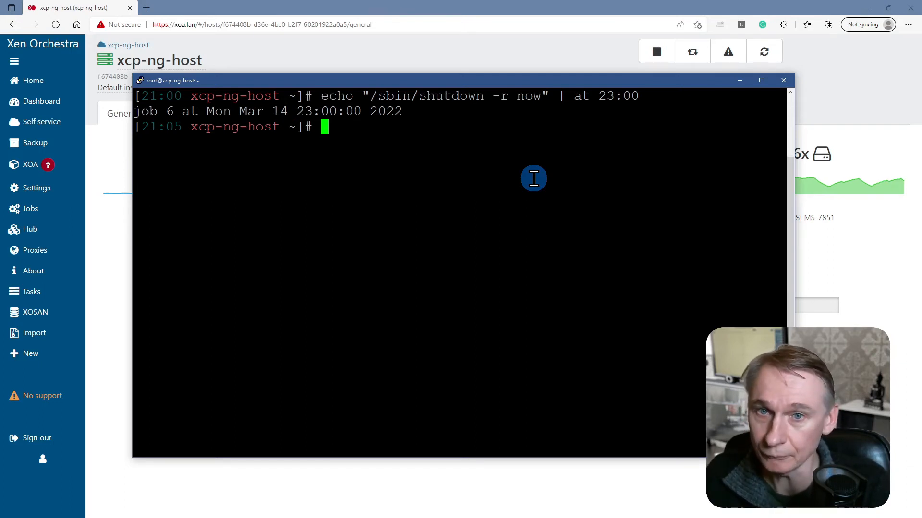
# - List the at queue, remove reboot job 6 with atrm, and confirm it's gone
pyautogui.write('a')
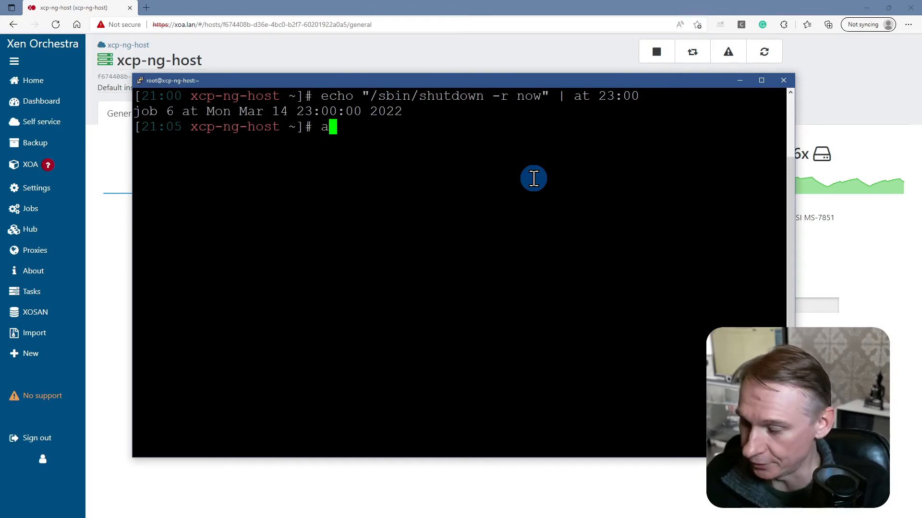
pyautogui.write('tq')
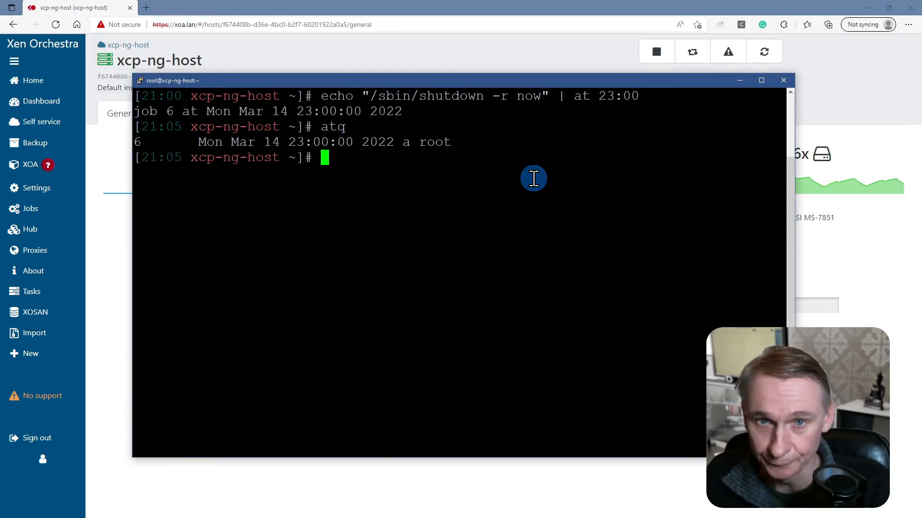
pyautogui.write('atrm')
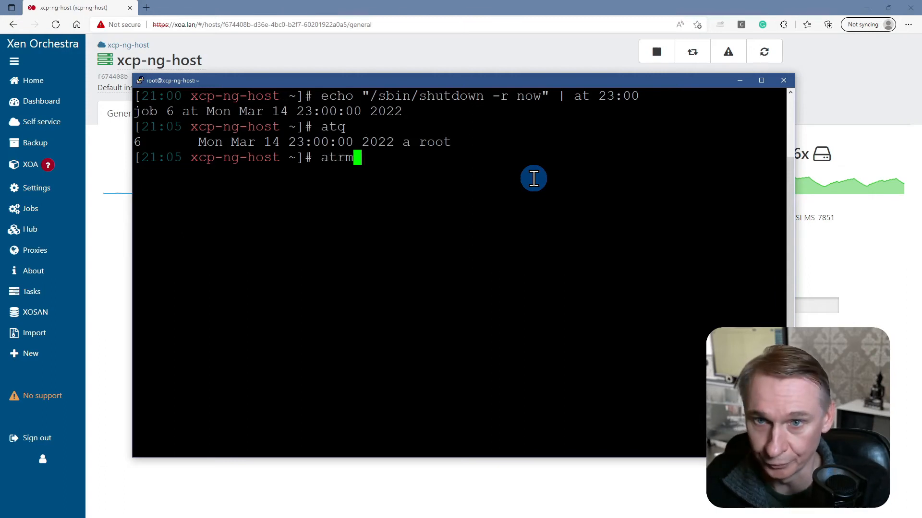
pyautogui.write('6')
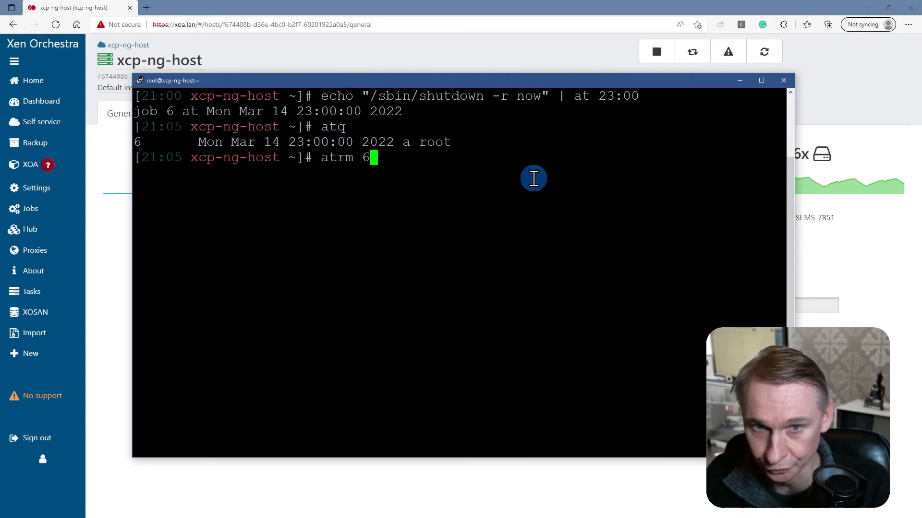
pyautogui.write('at')
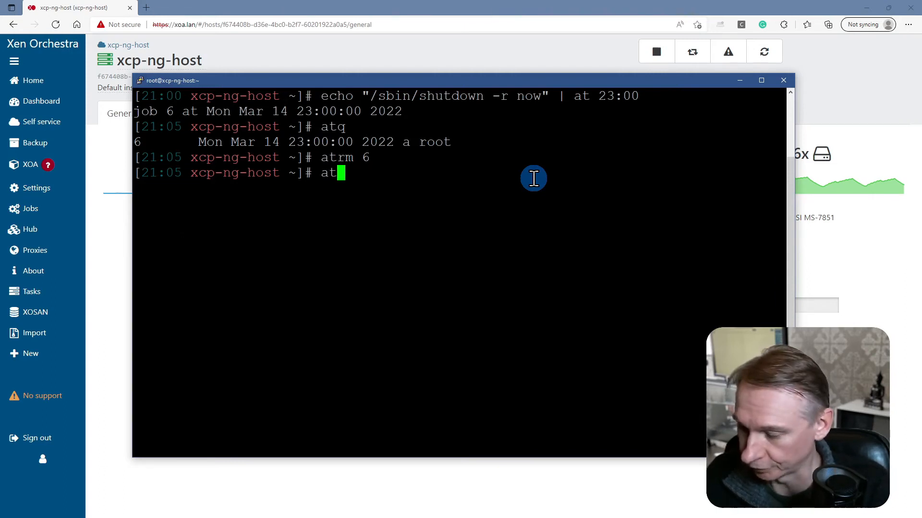
pyautogui.write('q')
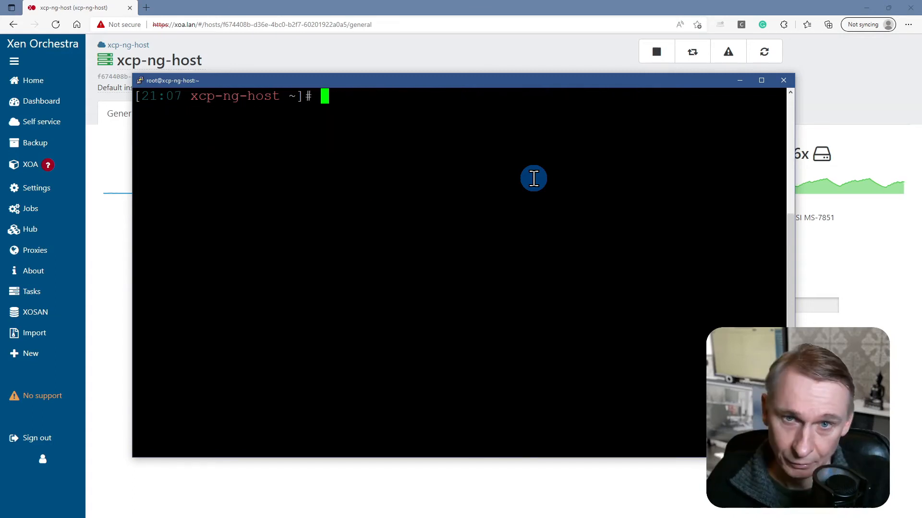
# - Clear the screen and queue echo "/sbin/shutdown -r now" | at 21:08
pyautogui.write('clear')
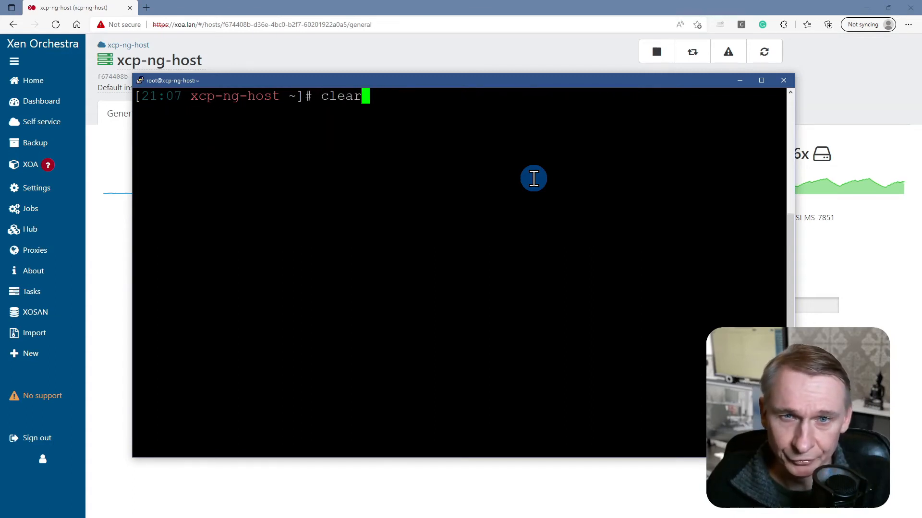
pyautogui.write('echo "/sbin/shutdown -r now" | at 23:07')
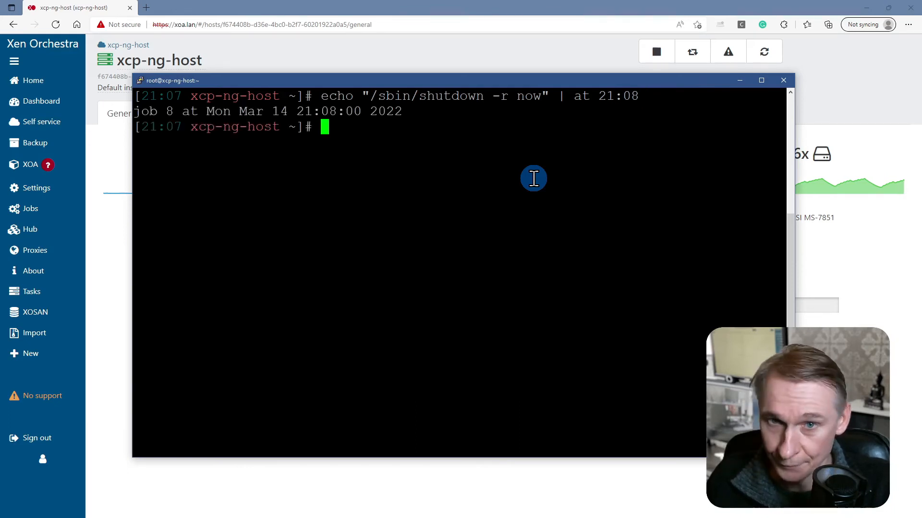
pyautogui.write('echo "/sbin/shutdown -r now" | at 21:08')
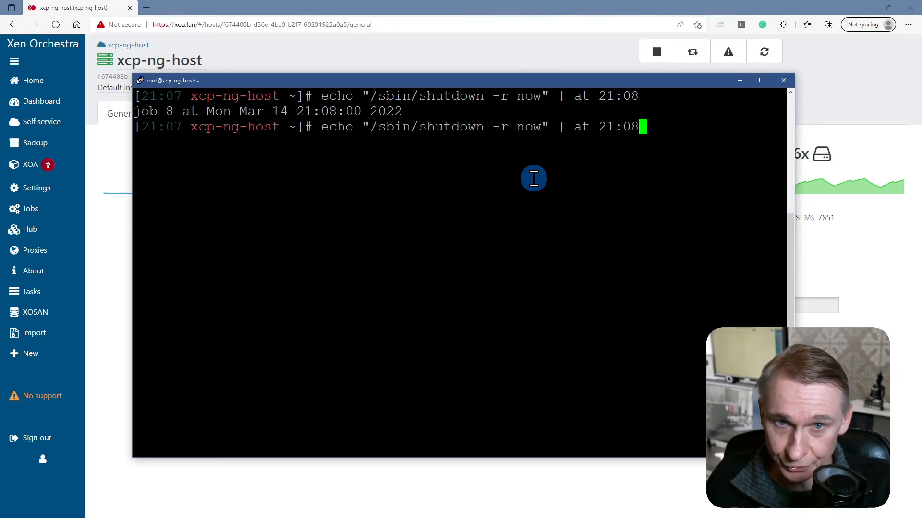
pyautogui.write('watch')
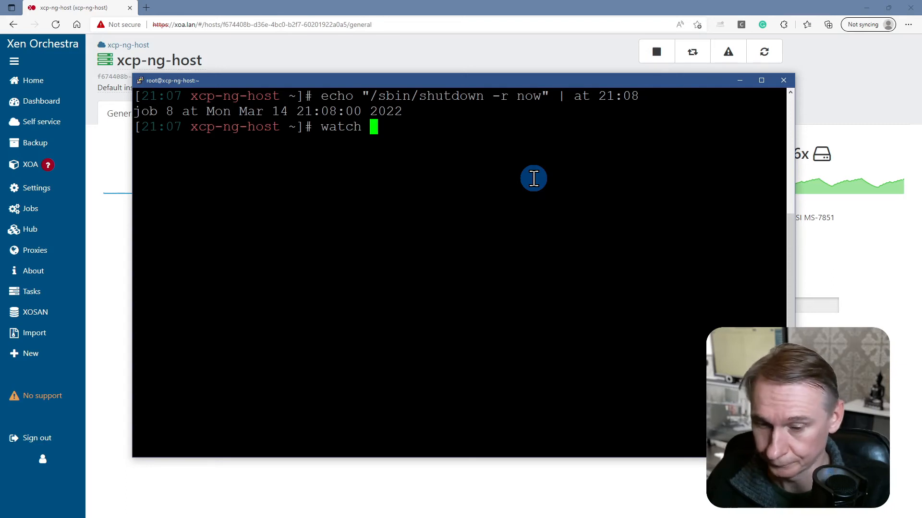
# - Run watch -n5 date until the scheduled reboot closes the connection
pyautogui.write('-n5')
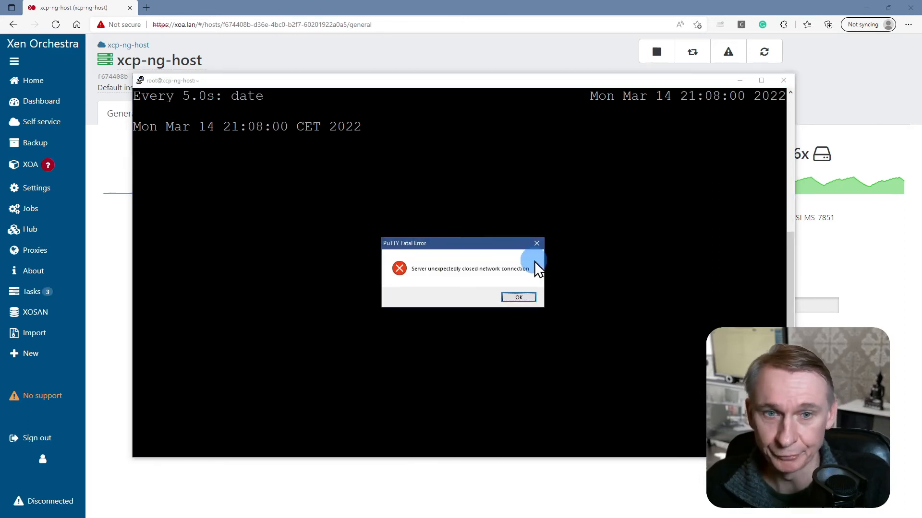
# - Acknowledge PuTTY's Fatal Error about the server closing the connection
pyautogui.click(517, 297)
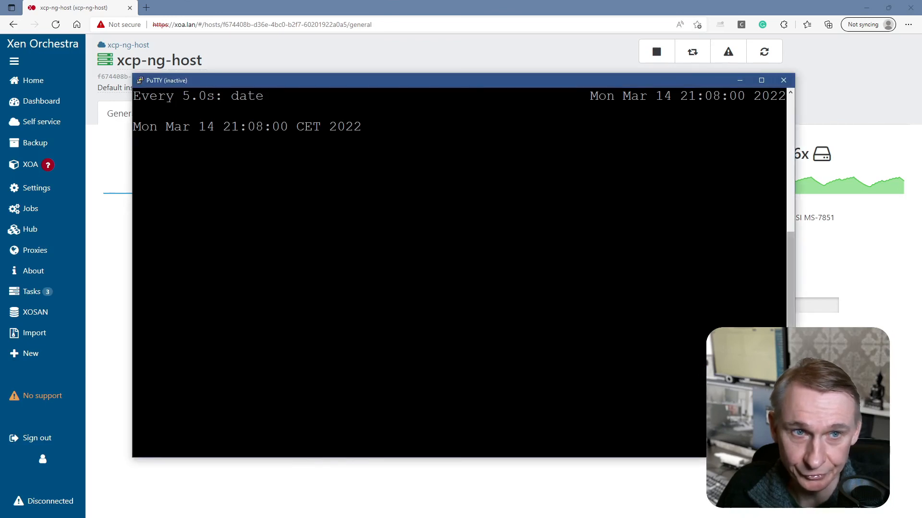
# - Reload the xcp-ng-host page in Xen Orchestra to confirm it started 2 minutes ago
pyautogui.click(783, 81)
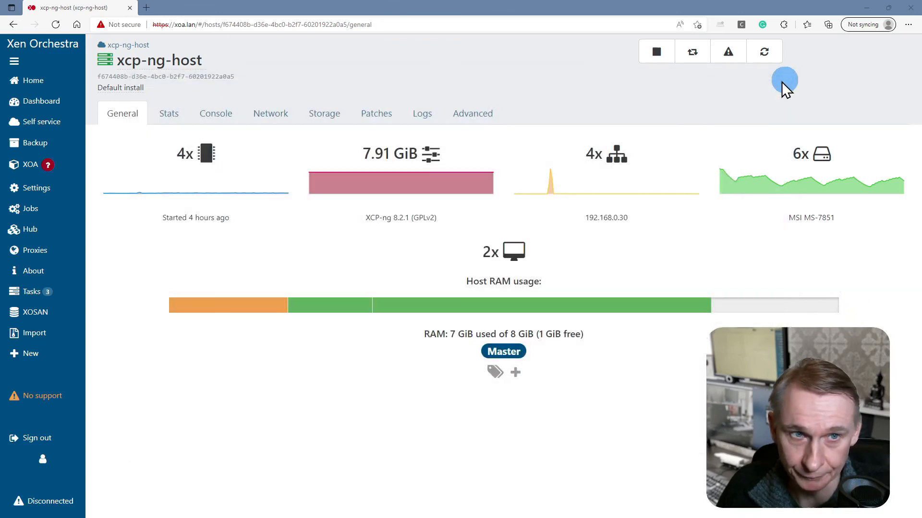
pyautogui.moveTo(440, 271)
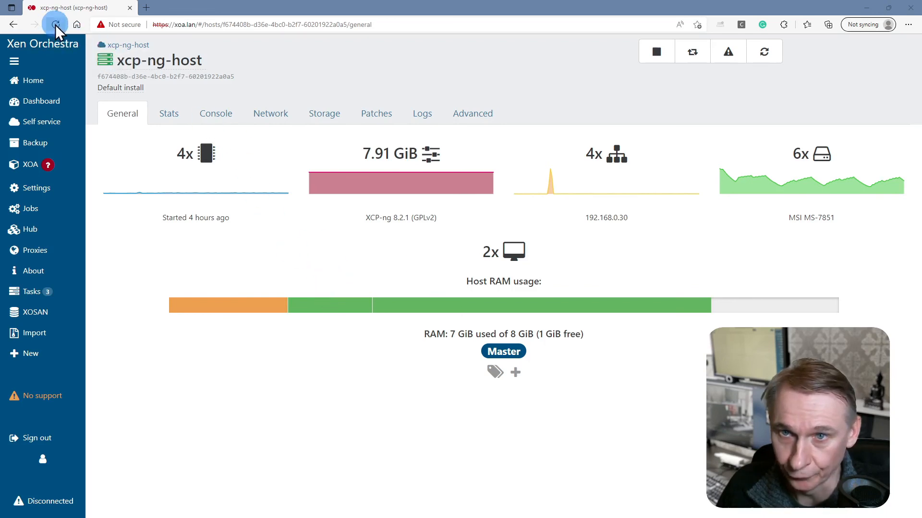
pyautogui.click(55, 24)
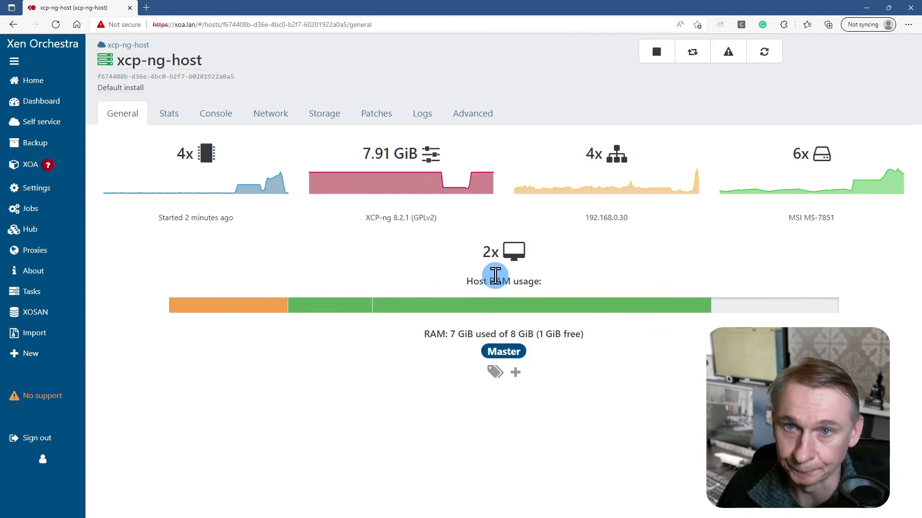
pyautogui.moveTo(216, 220)
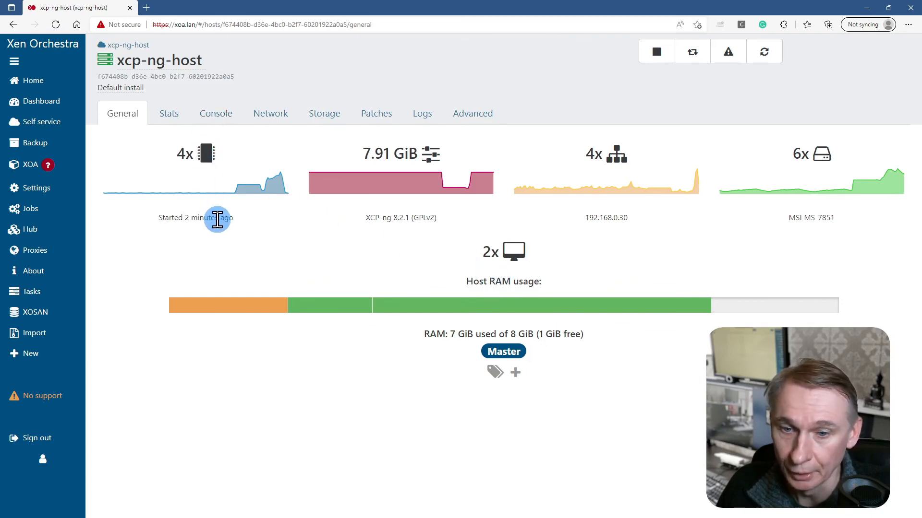